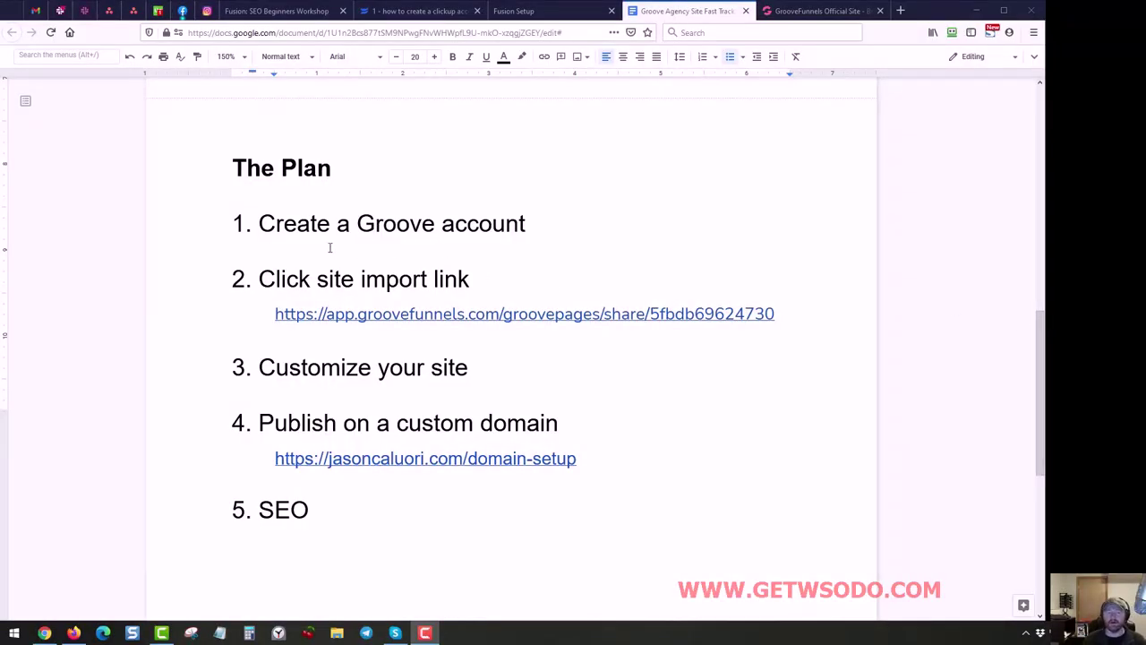
Highlight '1. Create a Groove account' in the plan, then switch to the GrooveFunnels Official Site.
{"action": "left_click", "coordinate": [331, 223]}
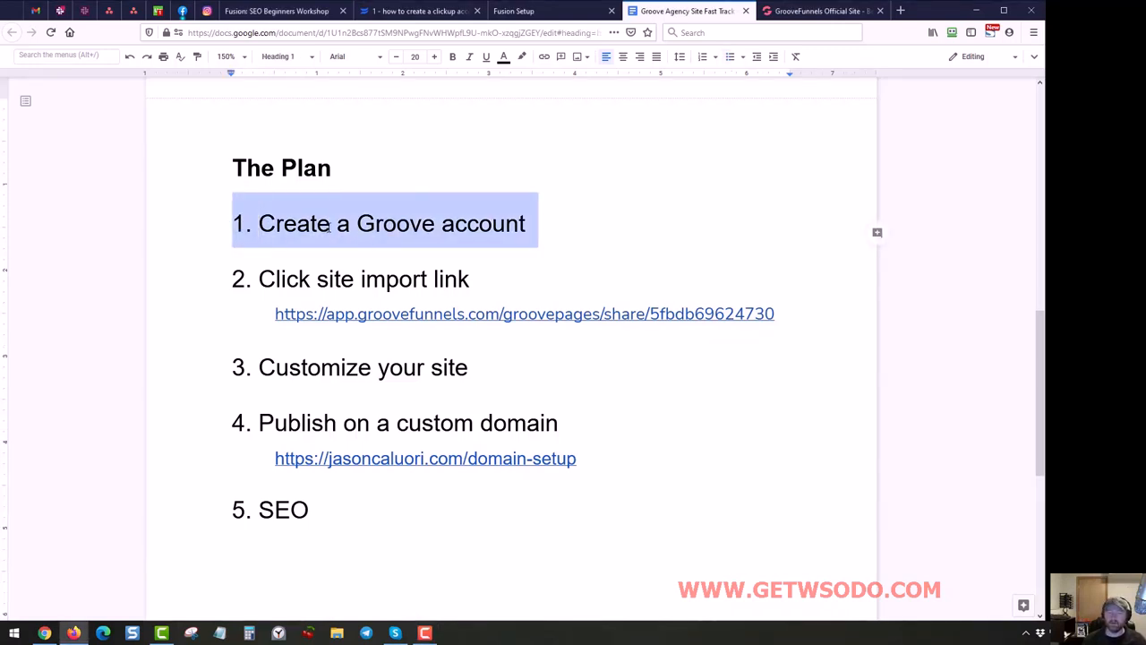
{"action": "left_click", "coordinate": [820, 11]}
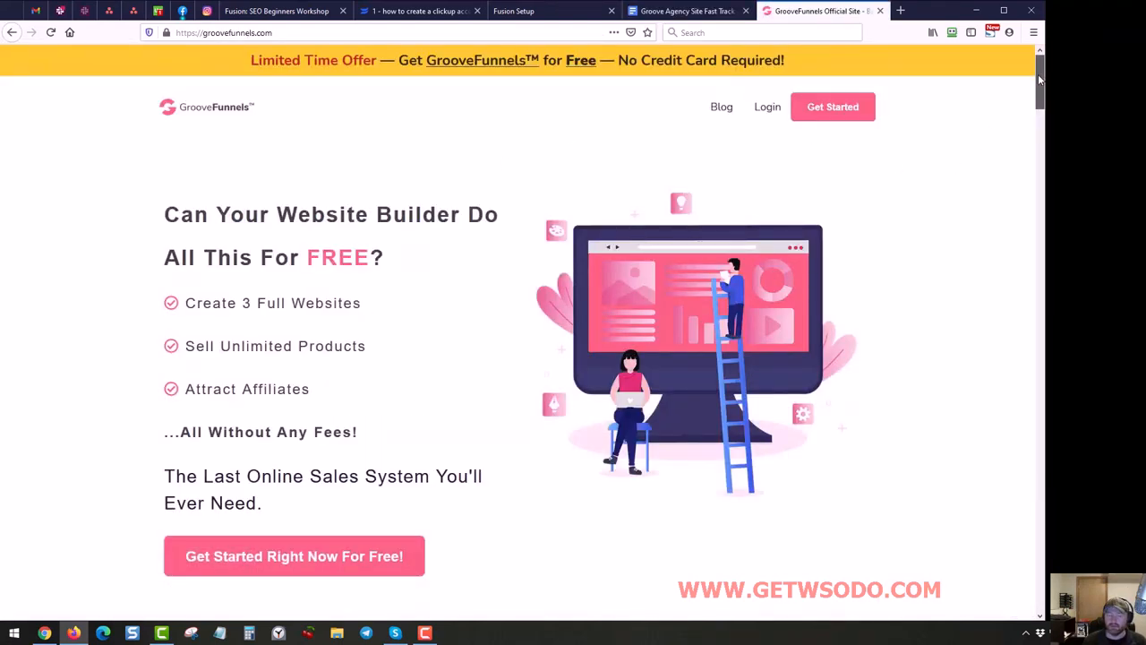
{"action": "scroll", "scroll_direction": "down", "scroll_amount": 3}
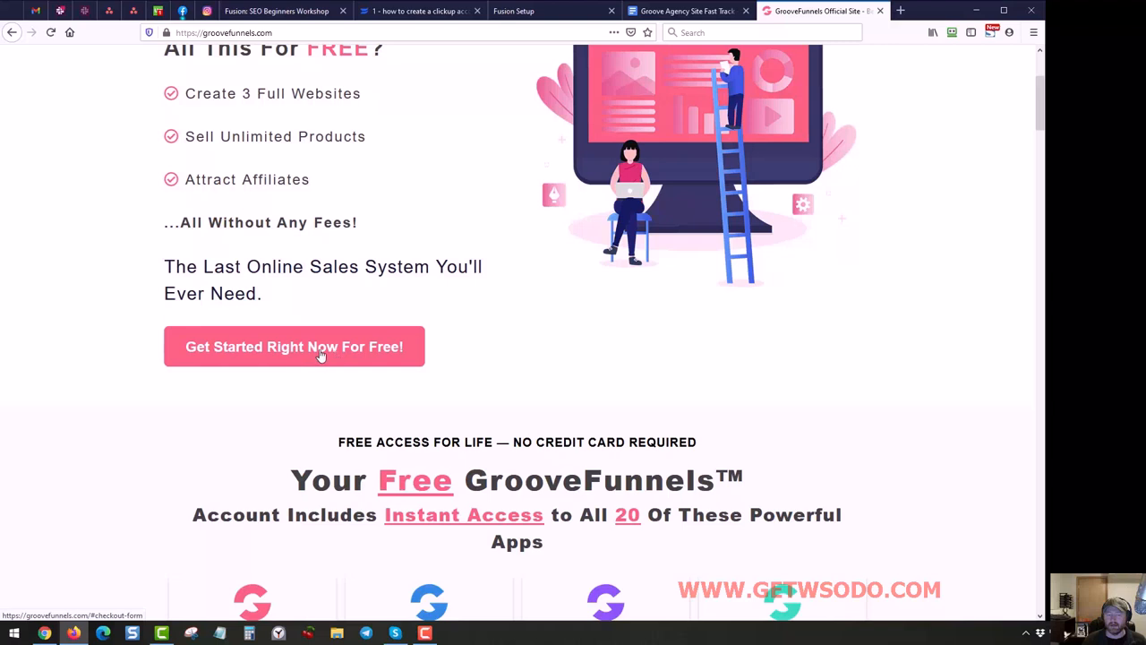
{"action": "mouse_move", "coordinate": [439, 339]}
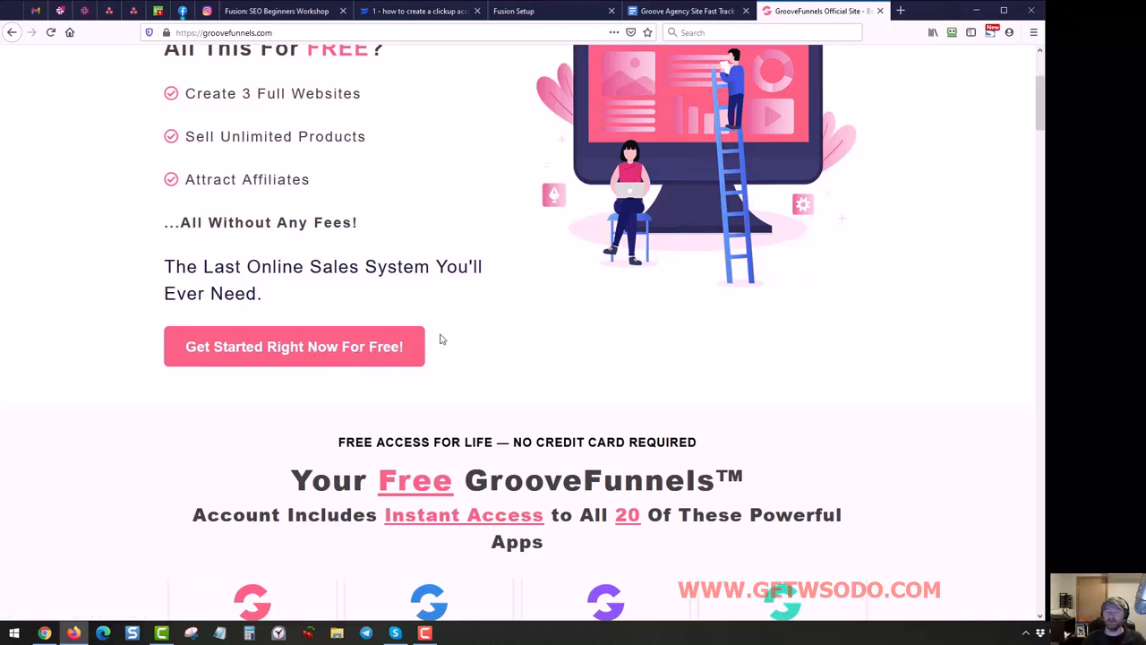